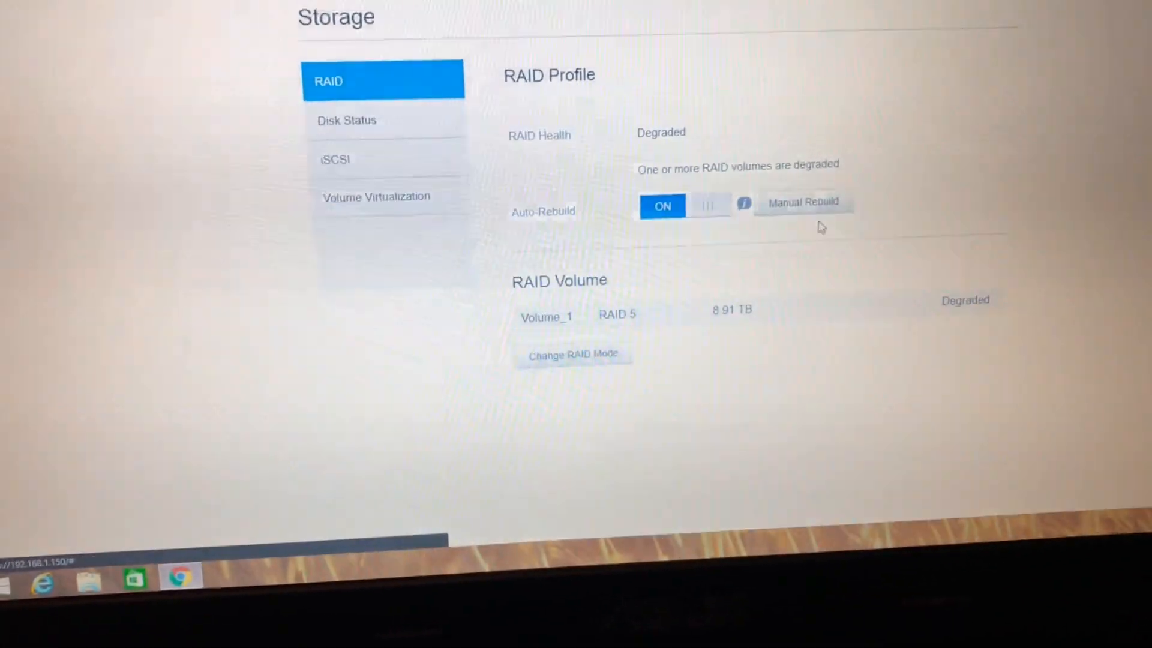
# Scroll up the Storage > RAID page while Volume_1 starts rebuilding at 0 percent
pyautogui.scroll(3)
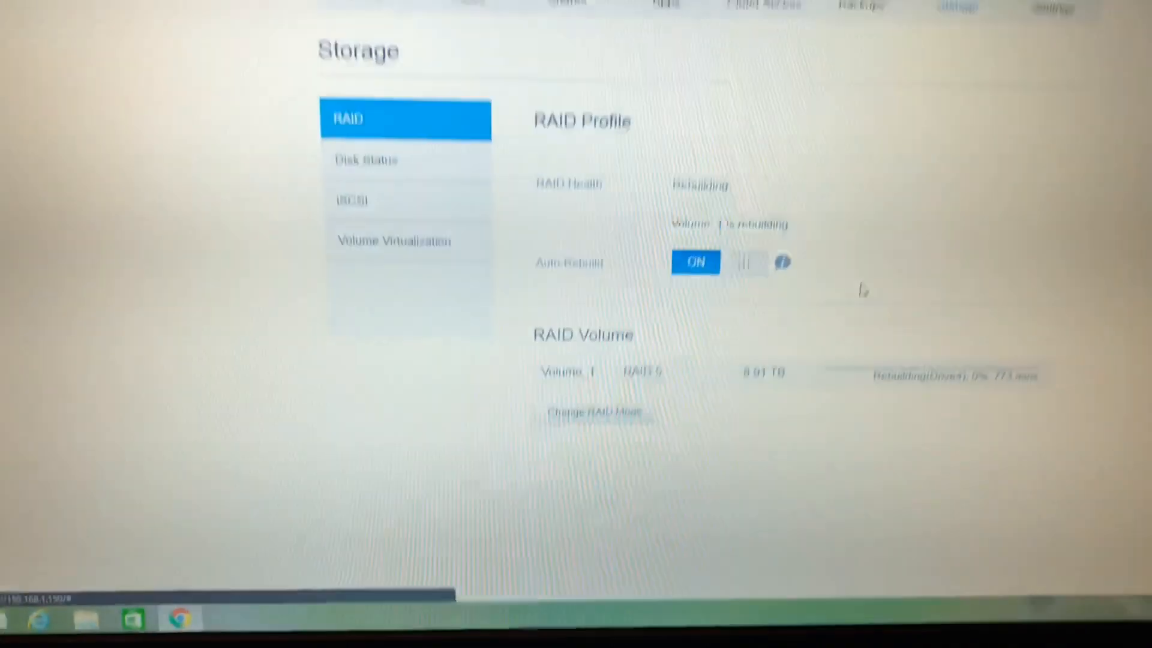
pyautogui.scroll(3)
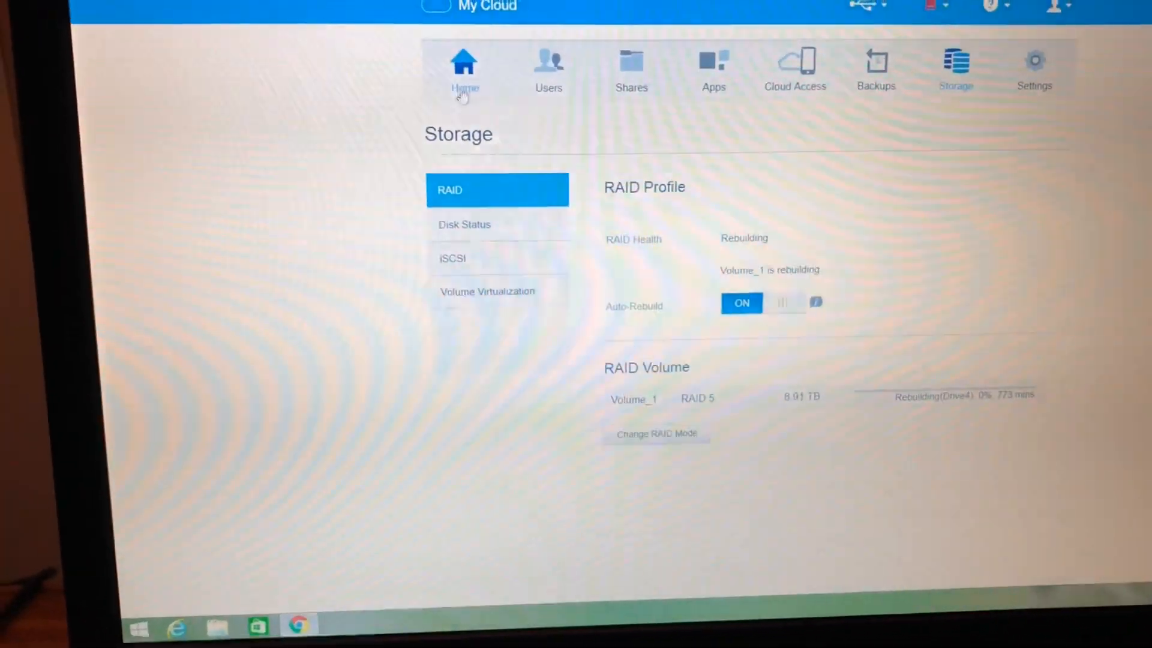
# Visit the Home overview, then return to RAID status showing about 470 minutes remaining
pyautogui.click(464, 70)
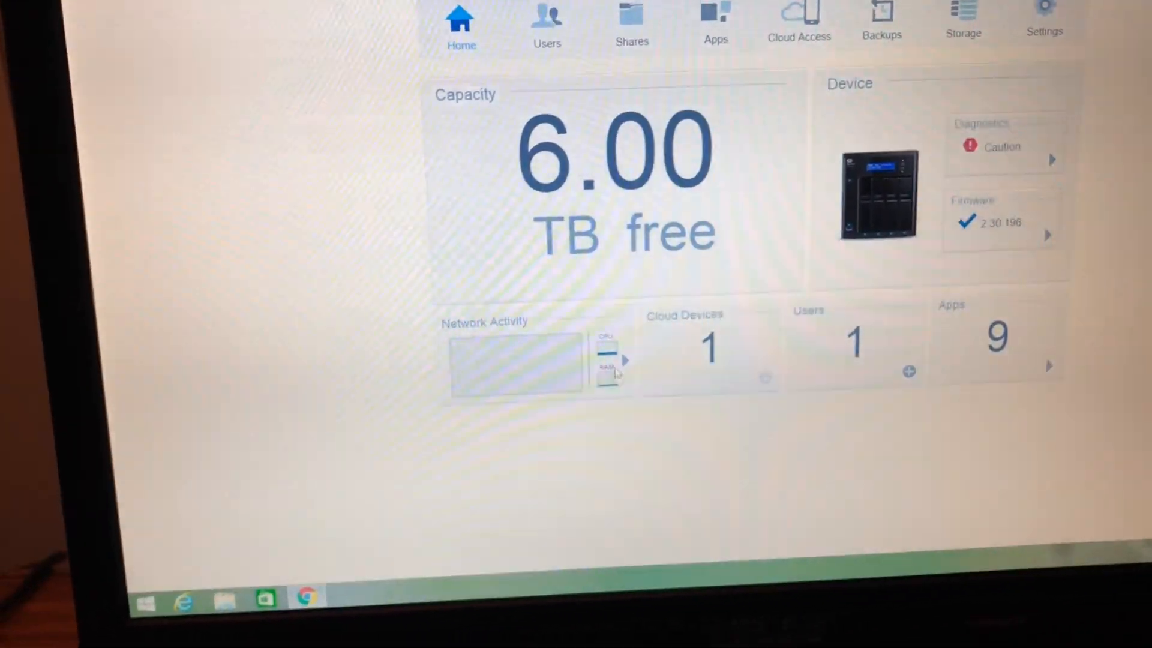
pyautogui.click(625, 360)
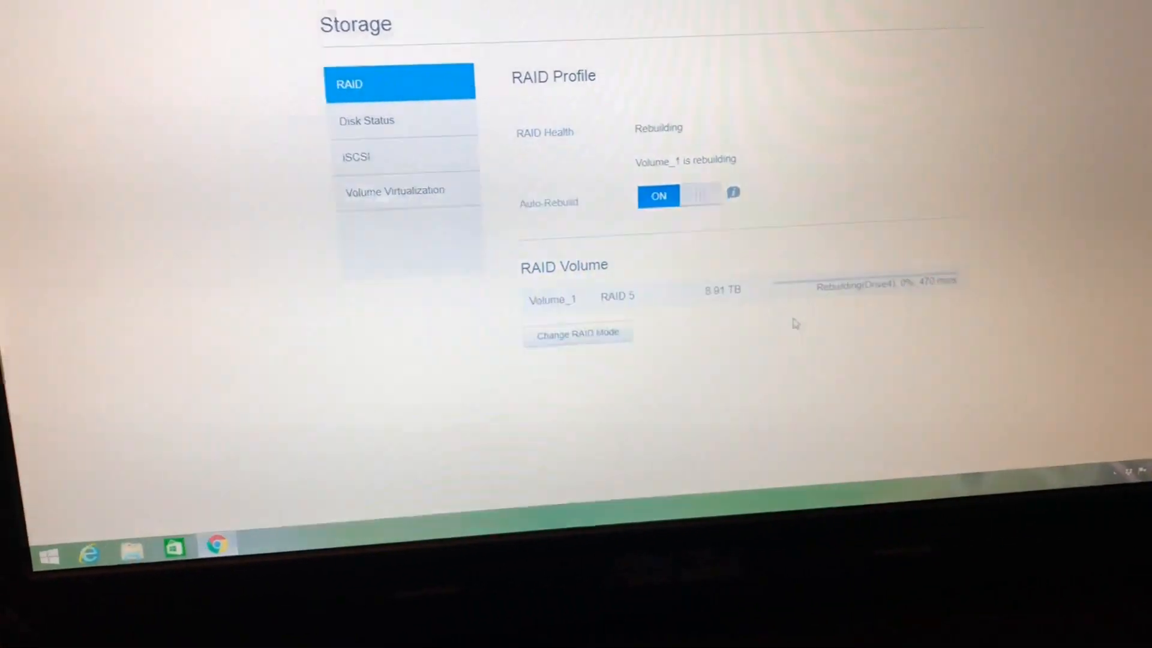
# Return to the Home overview showing 6.00 TB free and diagnostics at caution
pyautogui.scroll(3)
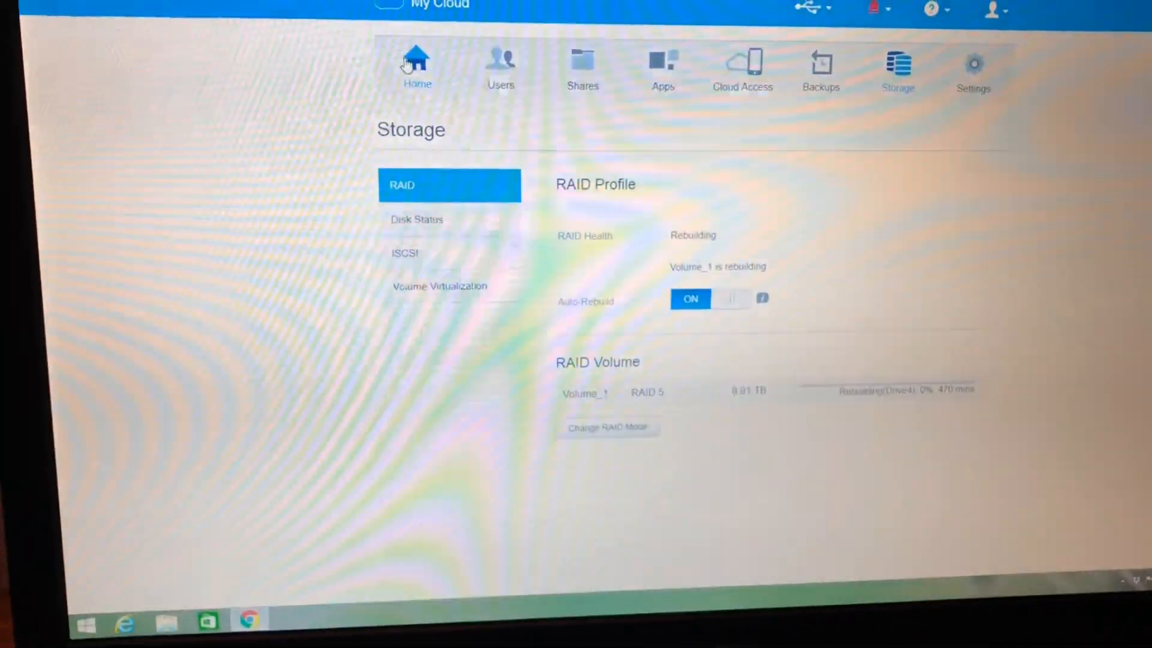
pyautogui.click(417, 62)
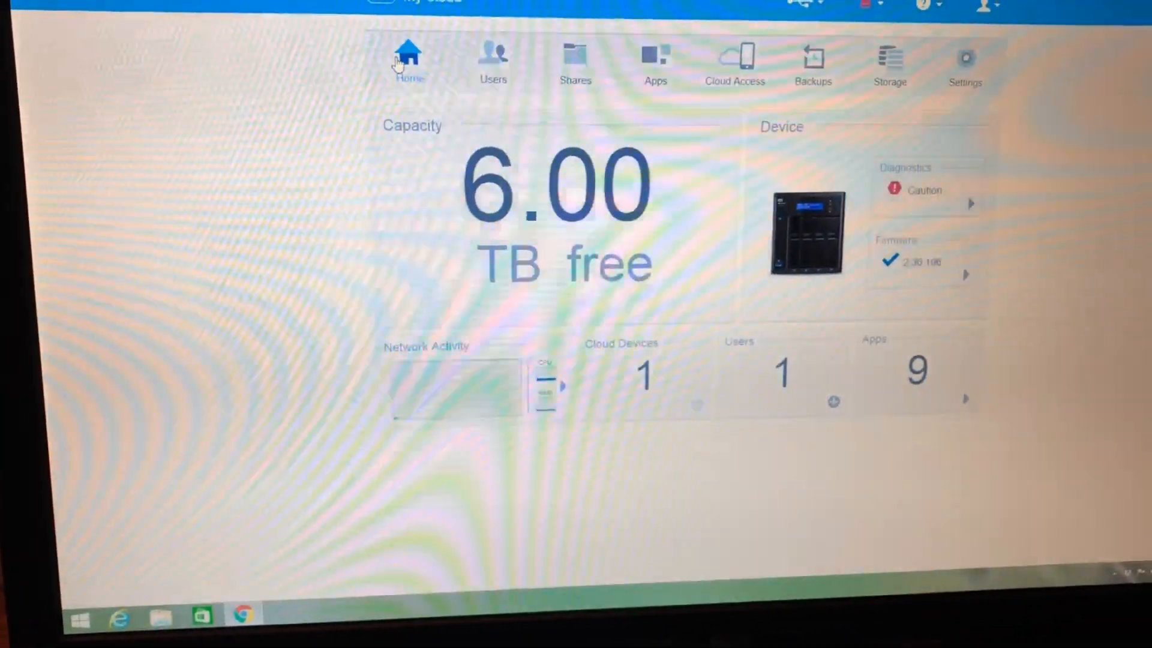